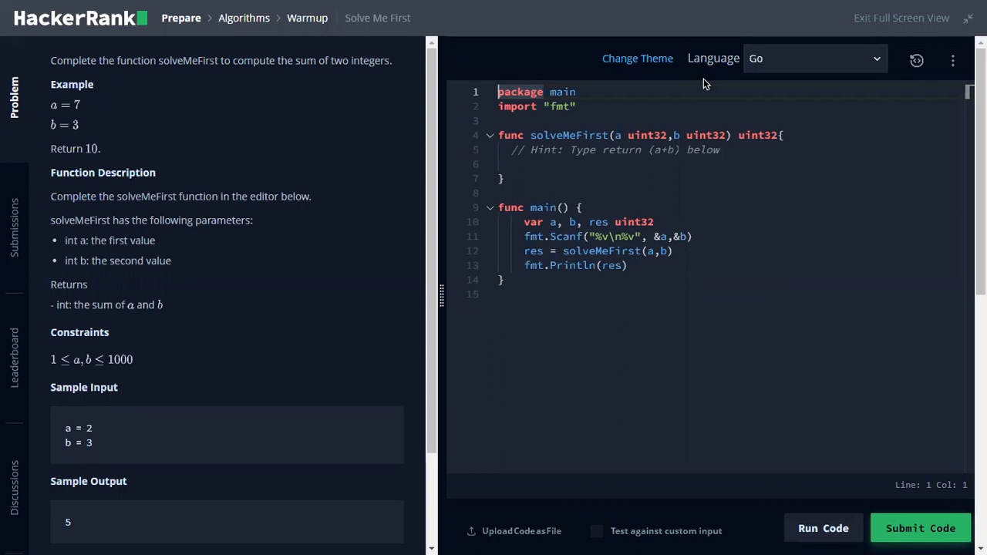
mouse_move(386, 139)
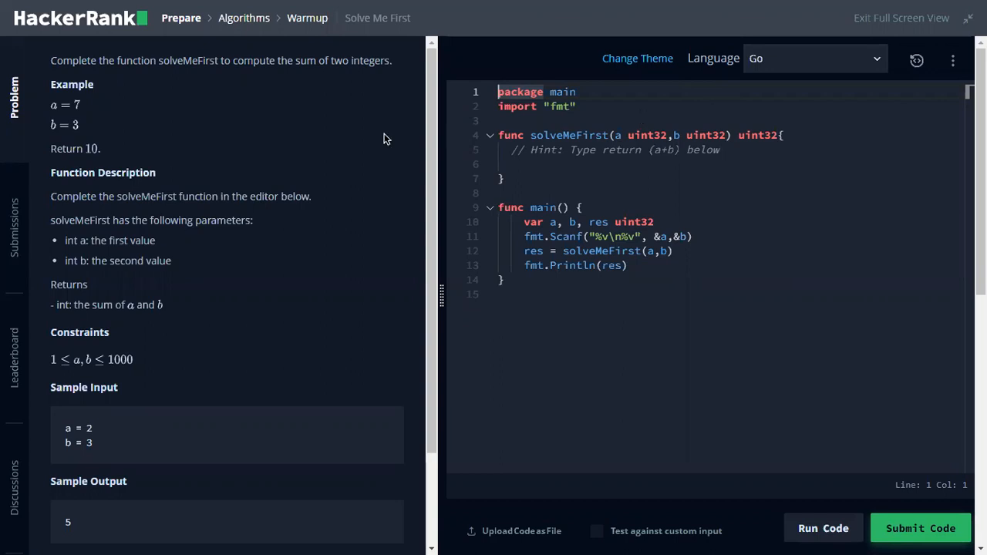
mouse_move(279, 80)
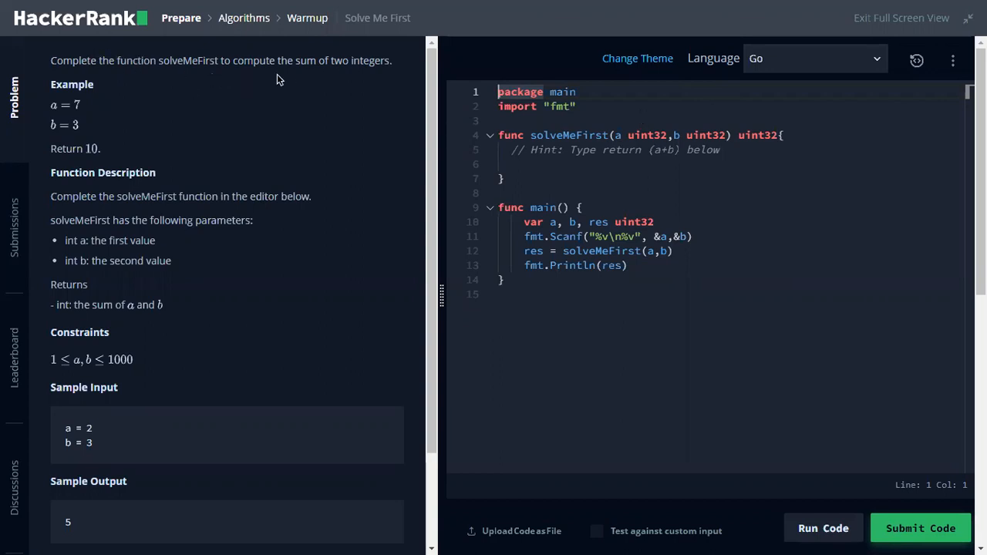
mouse_move(49, 105)
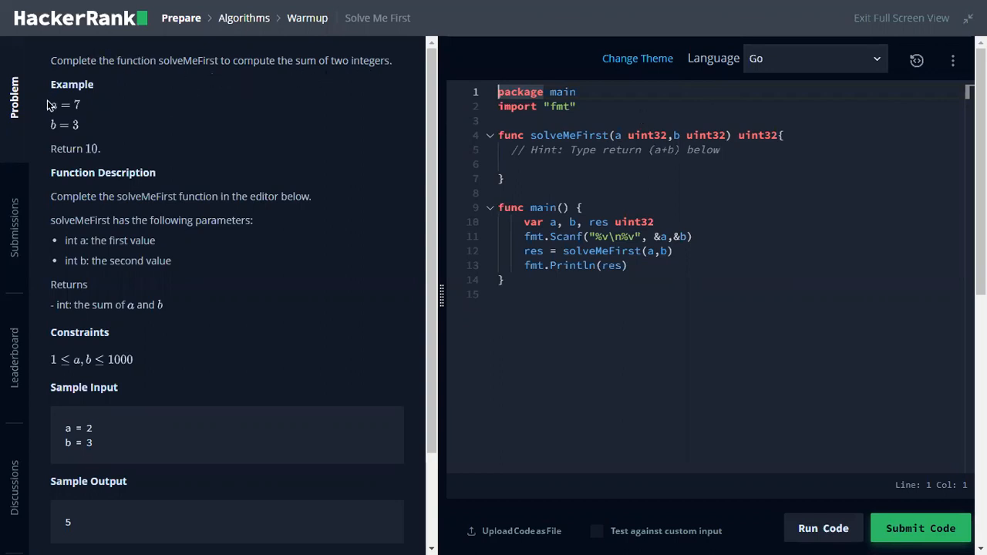
mouse_move(76, 139)
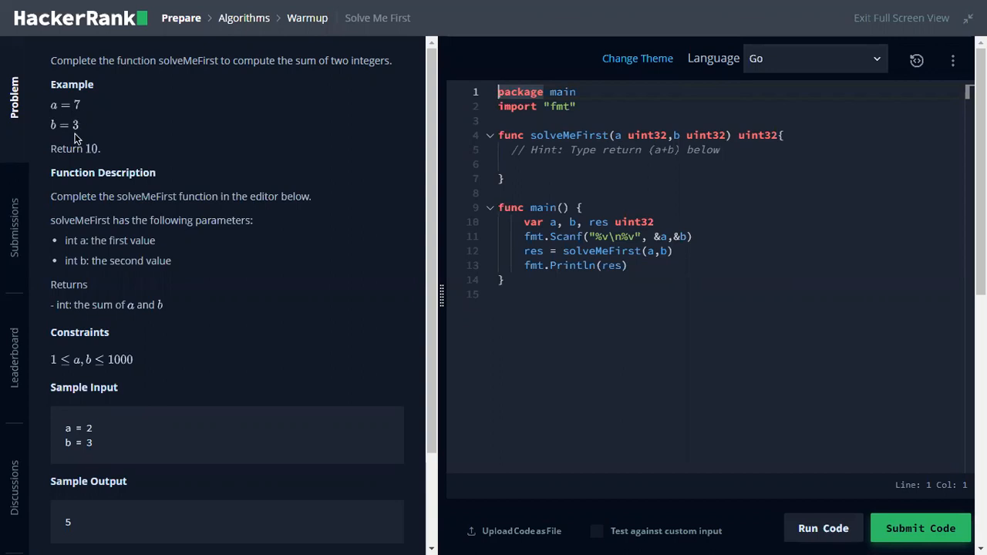
mouse_move(170, 312)
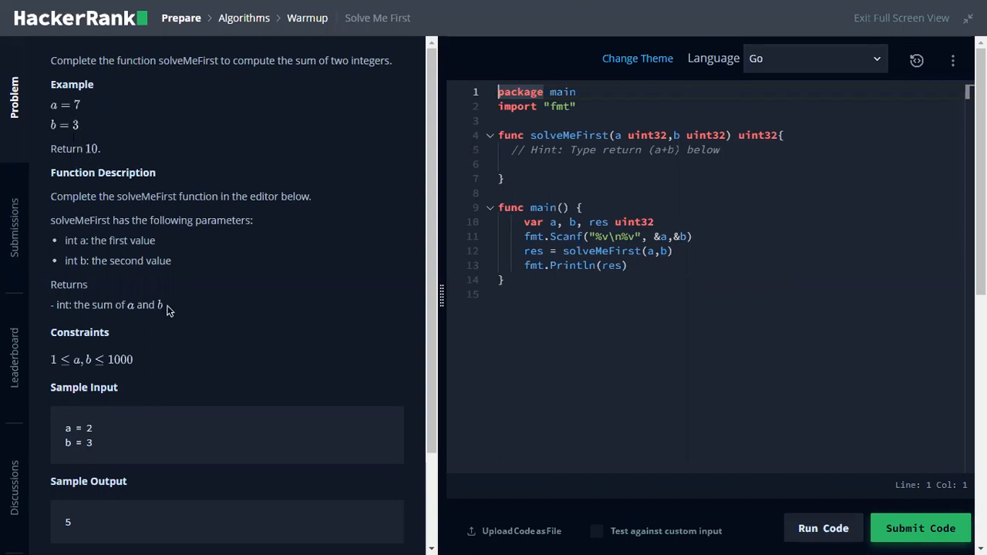
Write return a + b as the body of solveMeFirst.
scroll(down, 3)
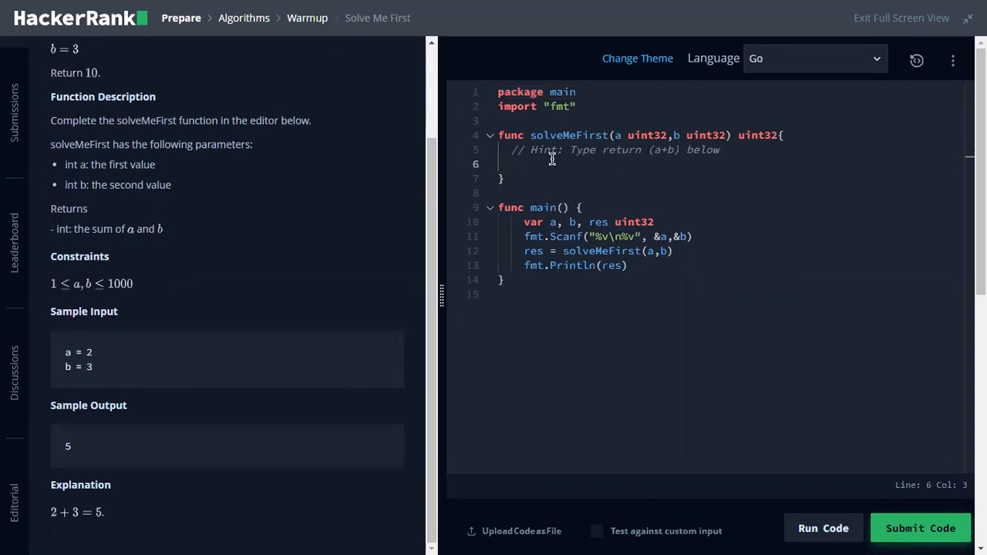
mouse_move(679, 163)
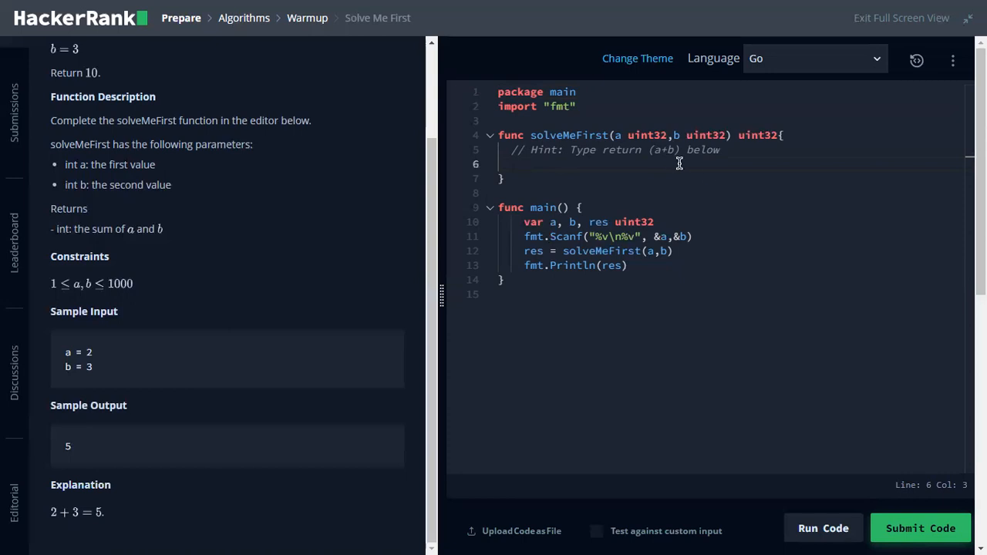
text(return)
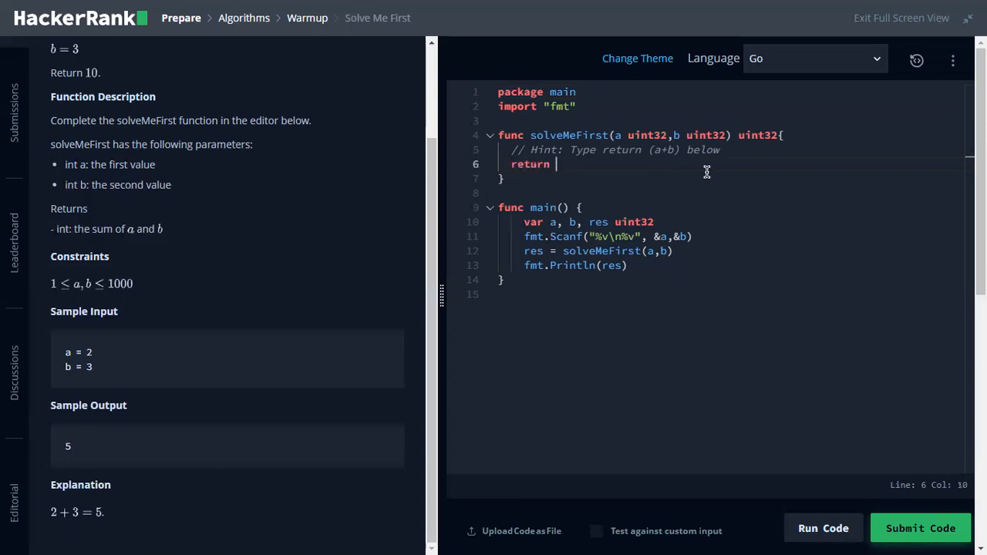
text(a + b)
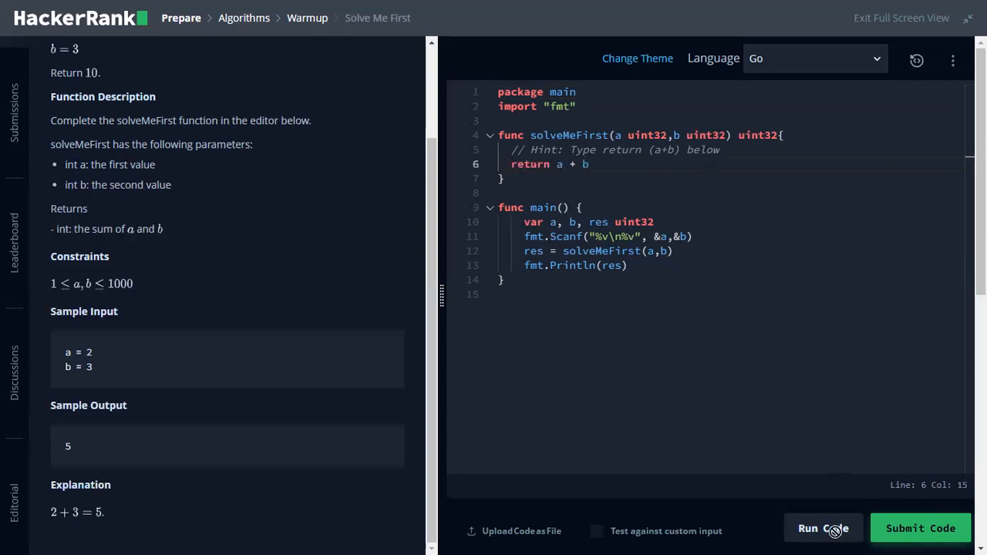
mouse_move(725, 438)
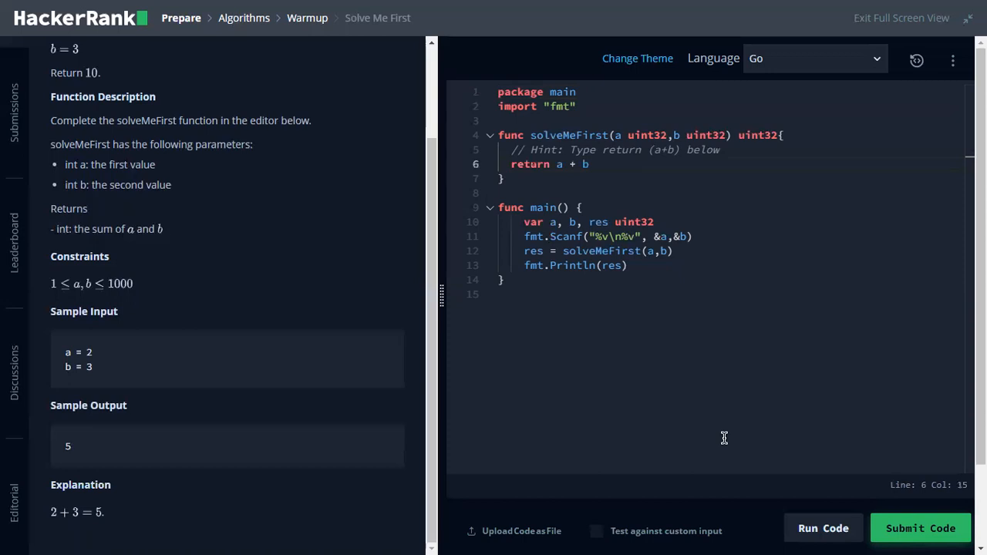
Run and submit Solve Me First, then move on to the Simple Array Sum challenge.
click(824, 528)
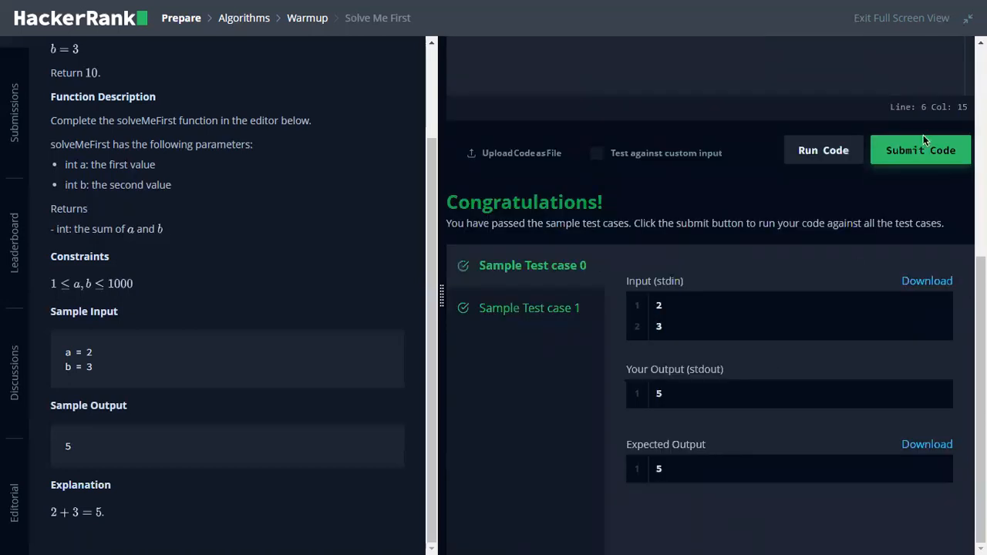
click(921, 151)
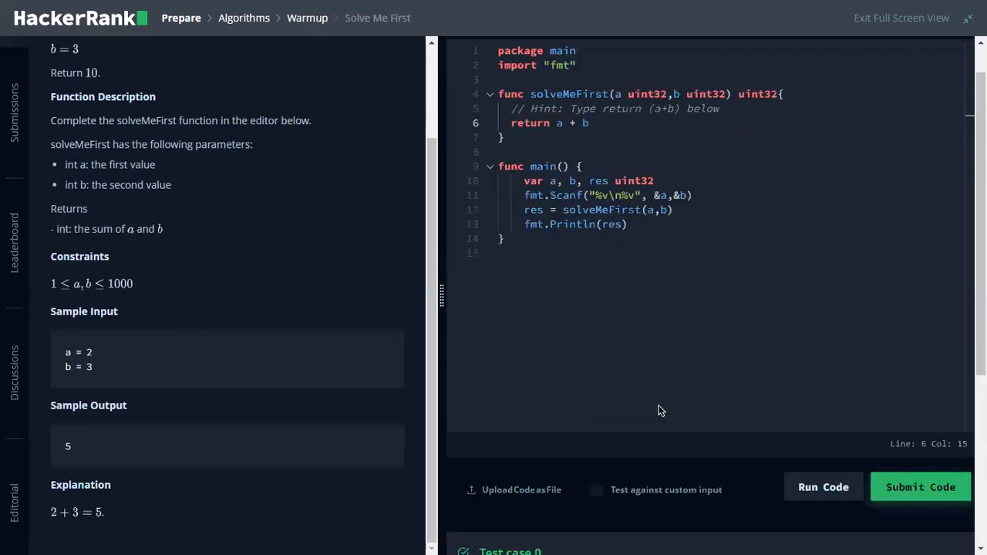
click(595, 183)
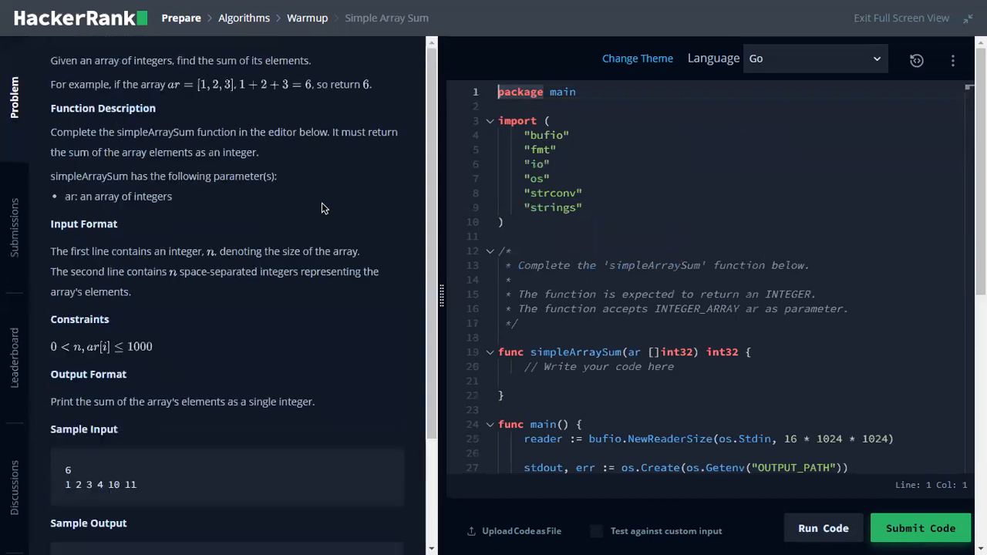
mouse_move(205, 125)
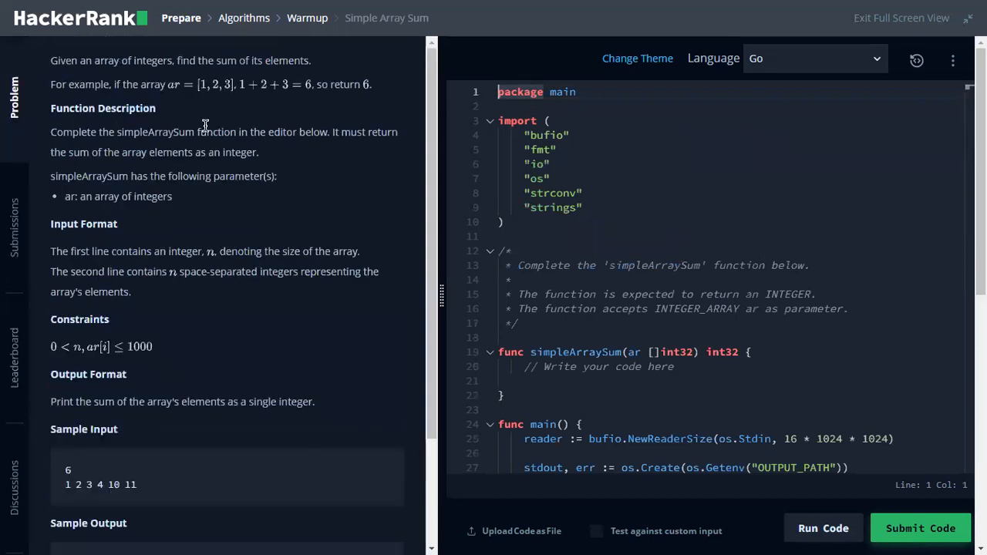
mouse_move(238, 110)
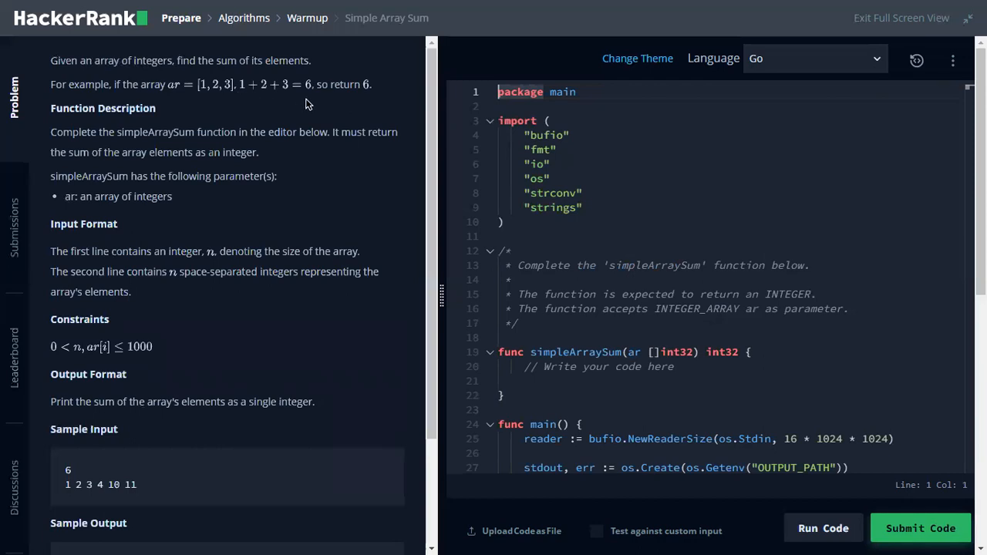
mouse_move(262, 93)
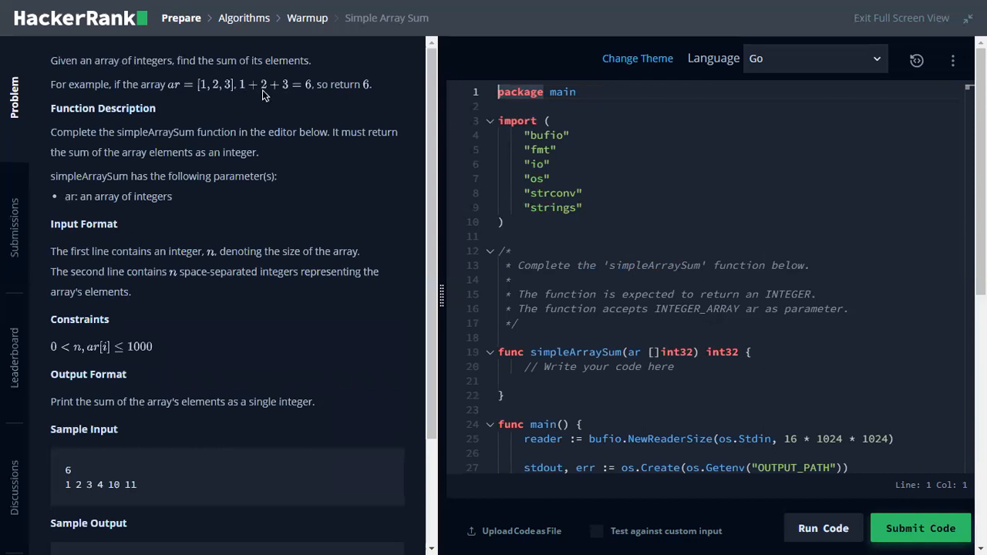
mouse_move(184, 255)
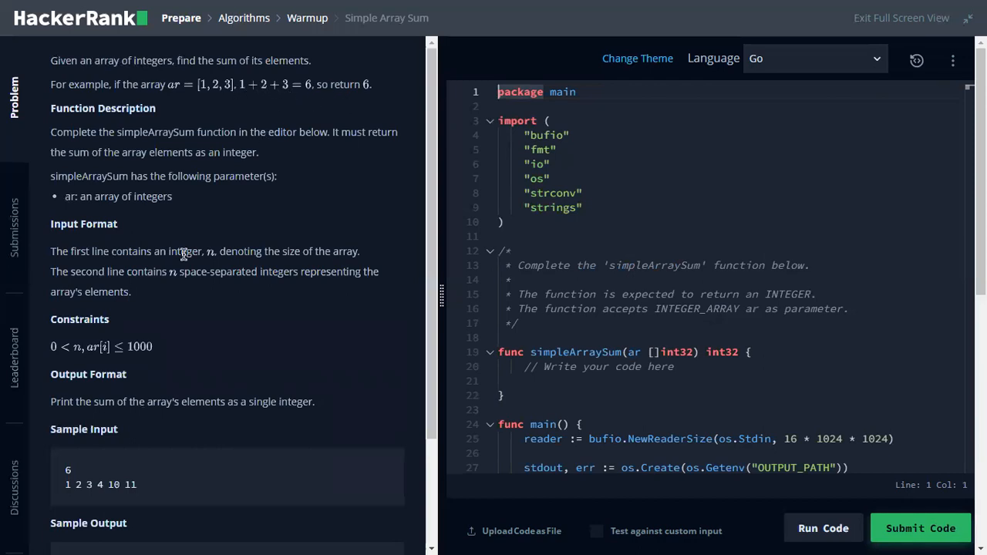
Read through the Simple Array Sum problem statement and sample input.
scroll(down, 3)
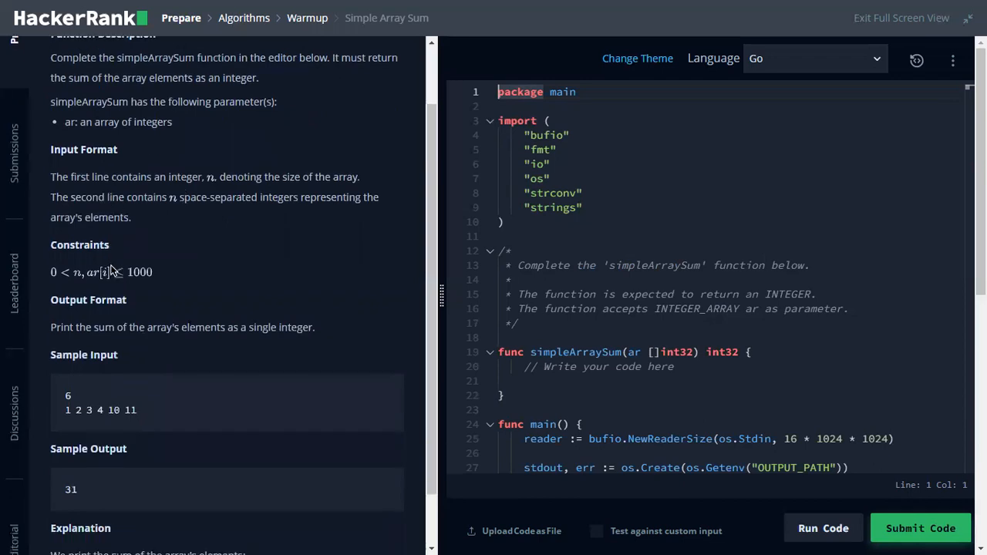
scroll(down, 3)
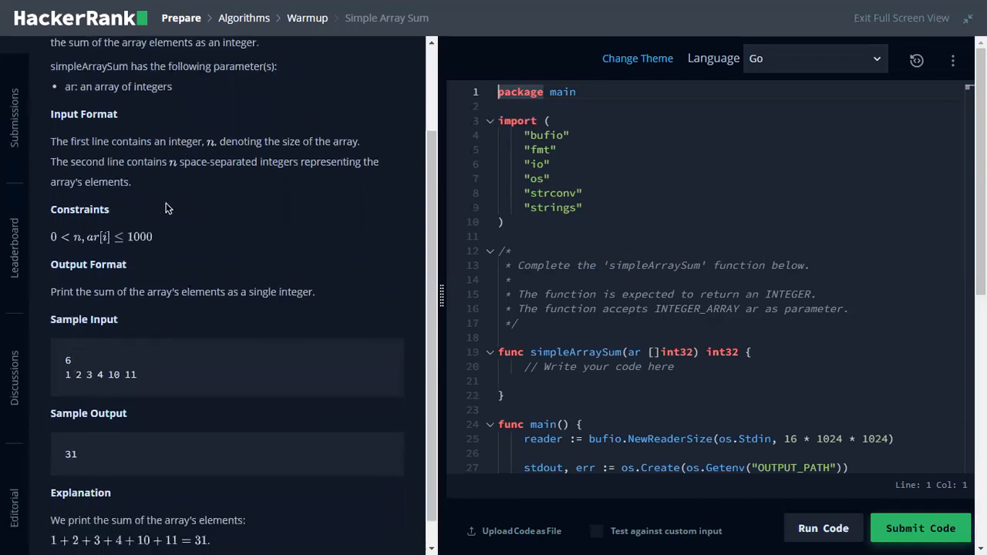
mouse_move(74, 364)
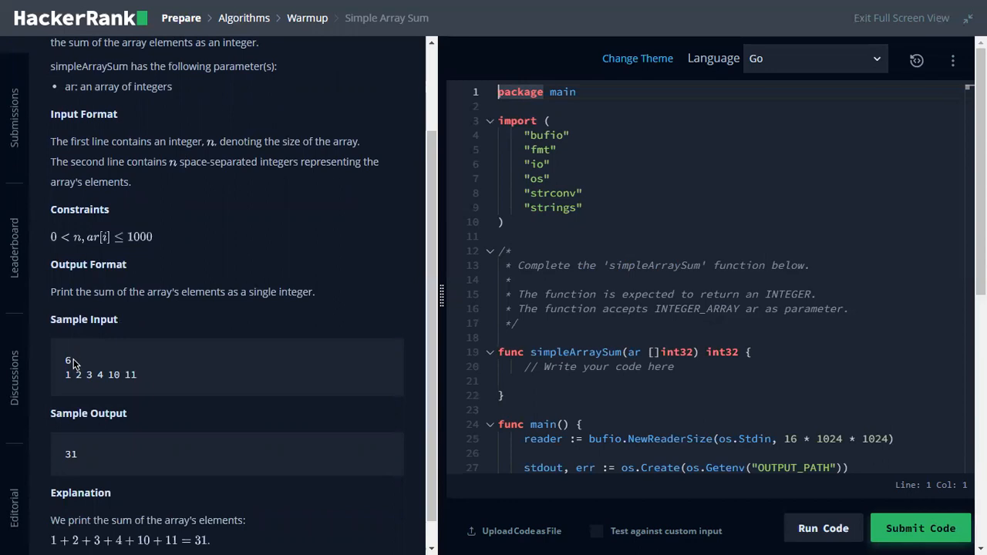
mouse_move(105, 389)
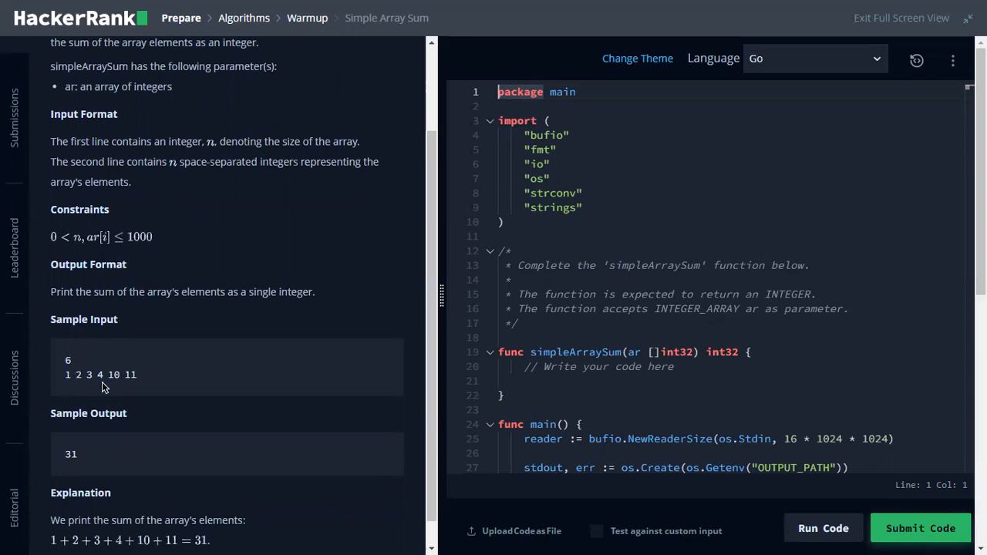
mouse_move(84, 390)
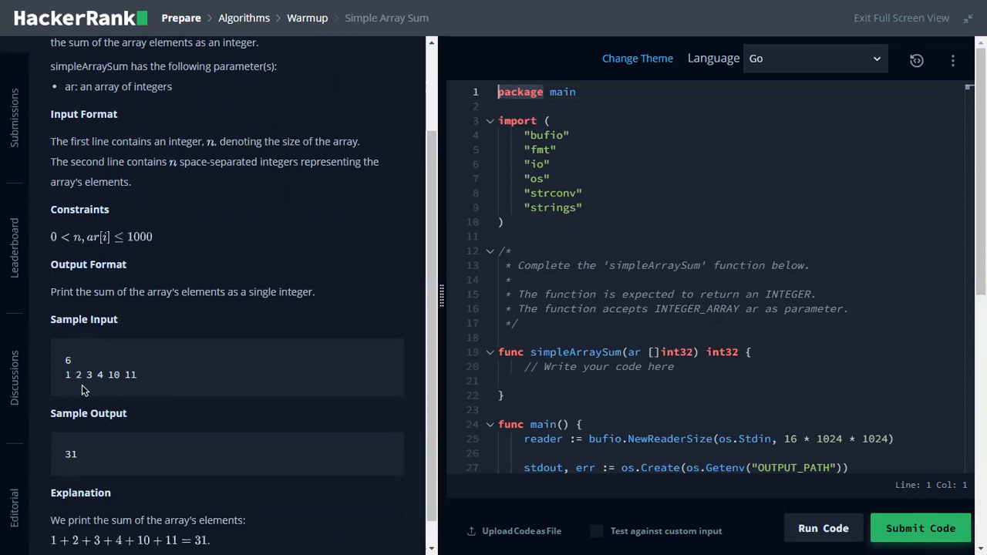
scroll(down, 3)
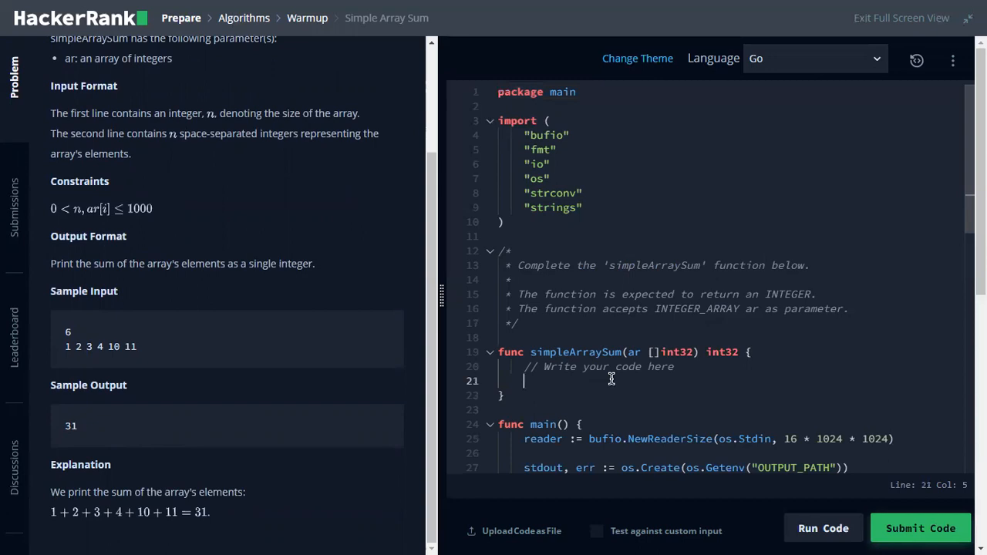
Write the loop header for _, val := range ar in simpleArraySum.
text(for)
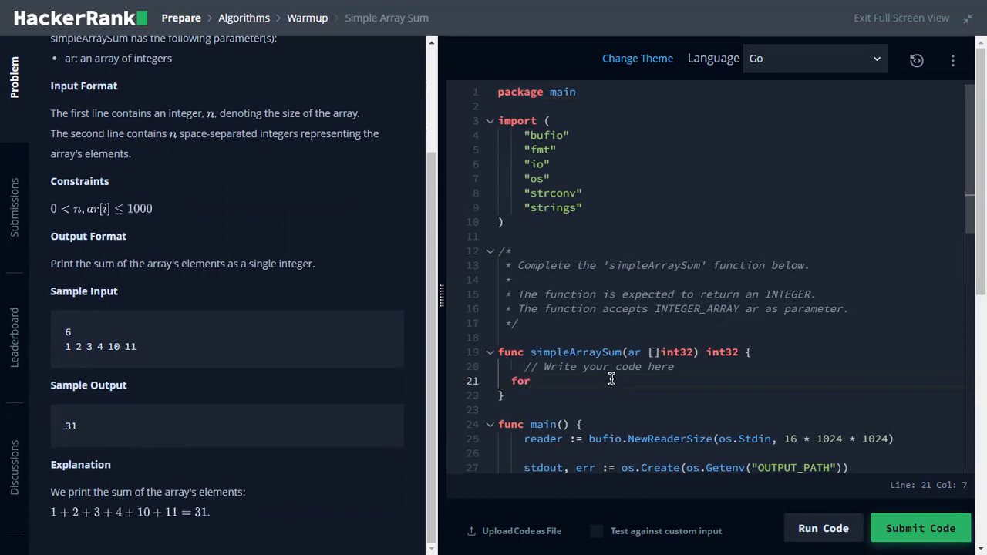
text(_, val := range ar {)
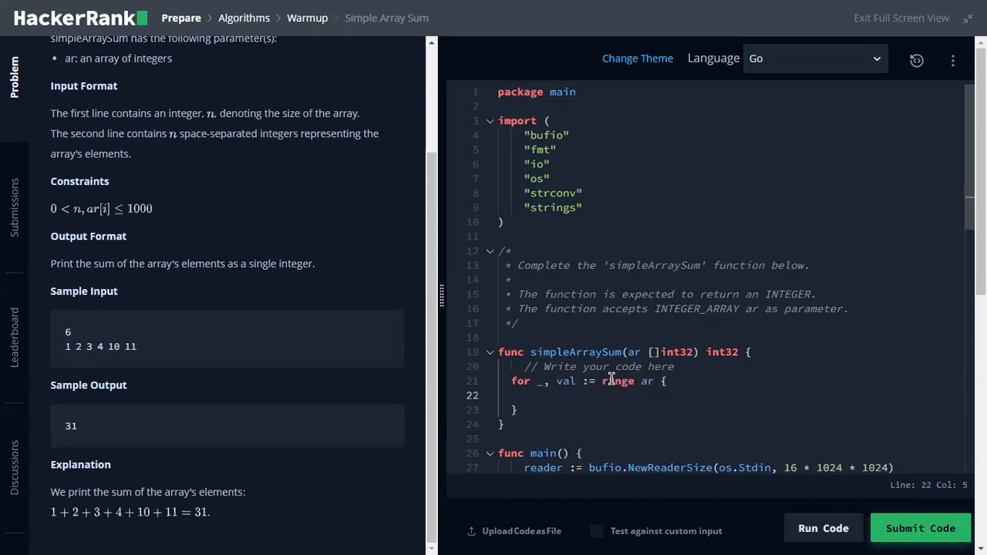
mouse_move(703, 367)
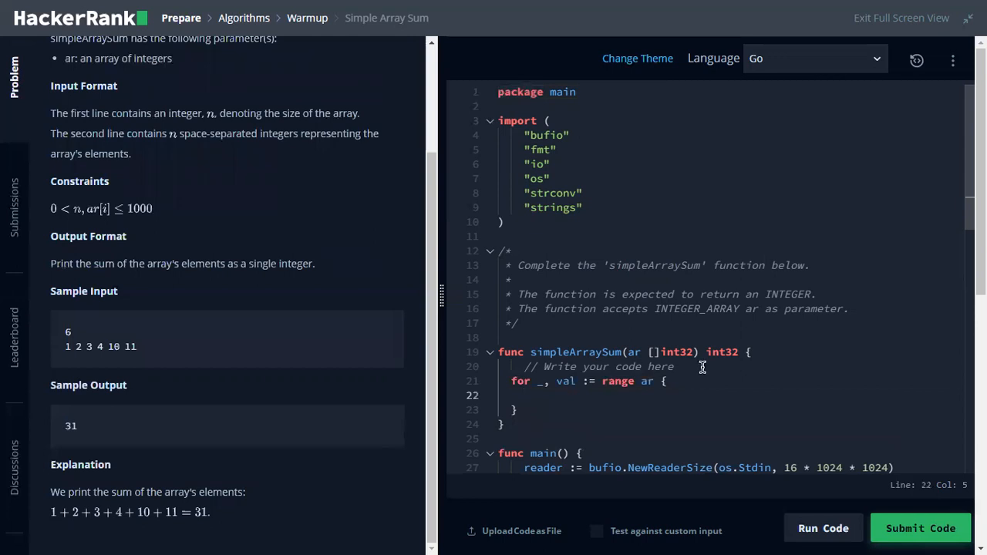
text(sum := int32(0)
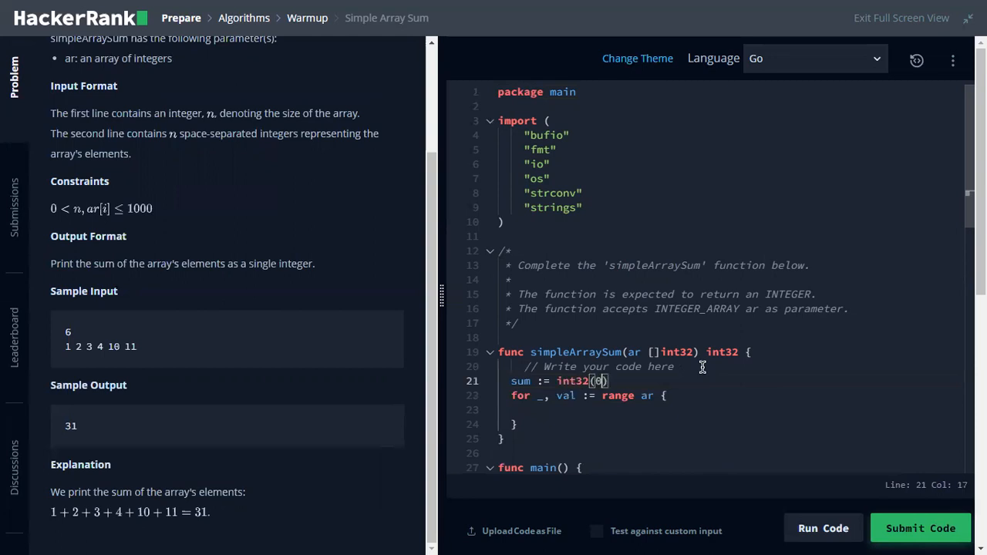
key(Enter)
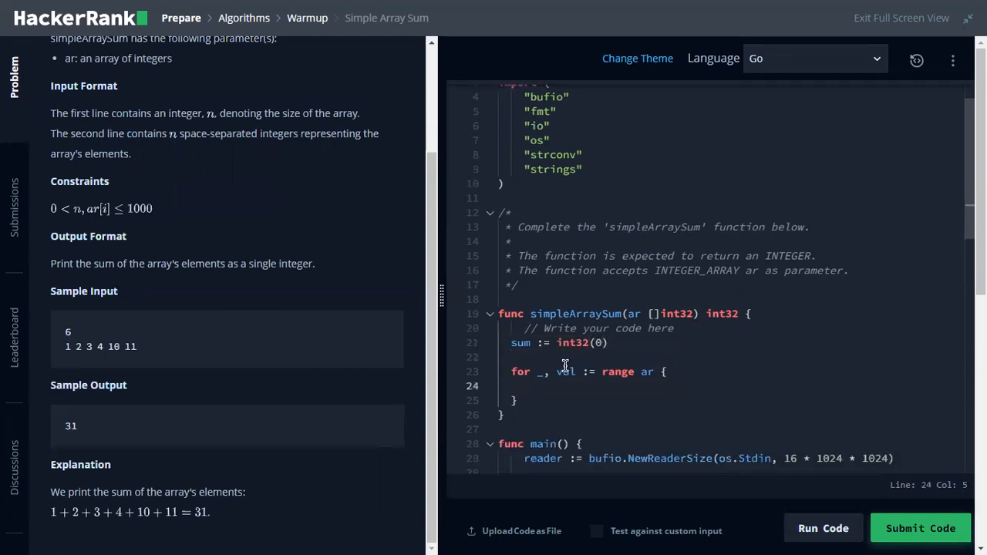
mouse_move(623, 393)
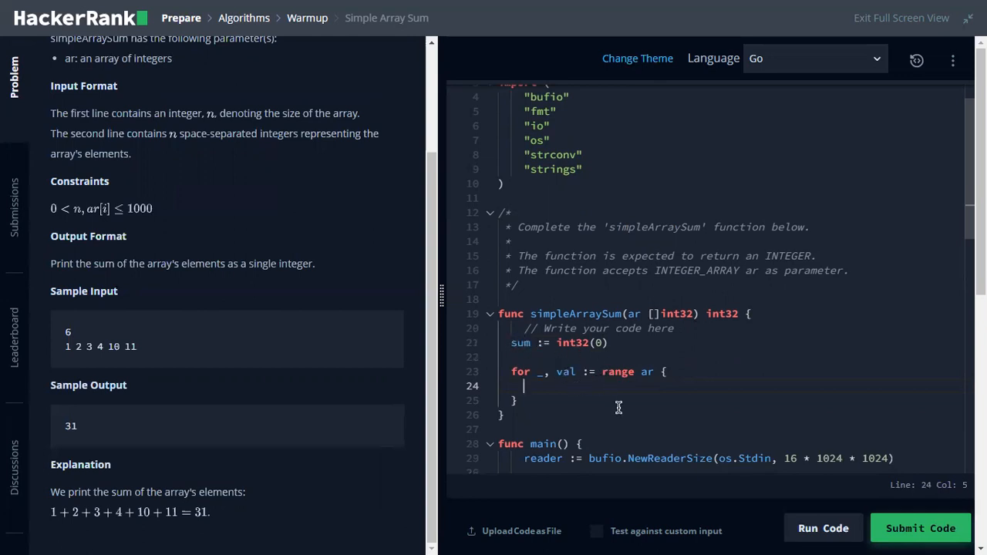
Add sum += val inside the loop and return sum after it.
text(sum +=)
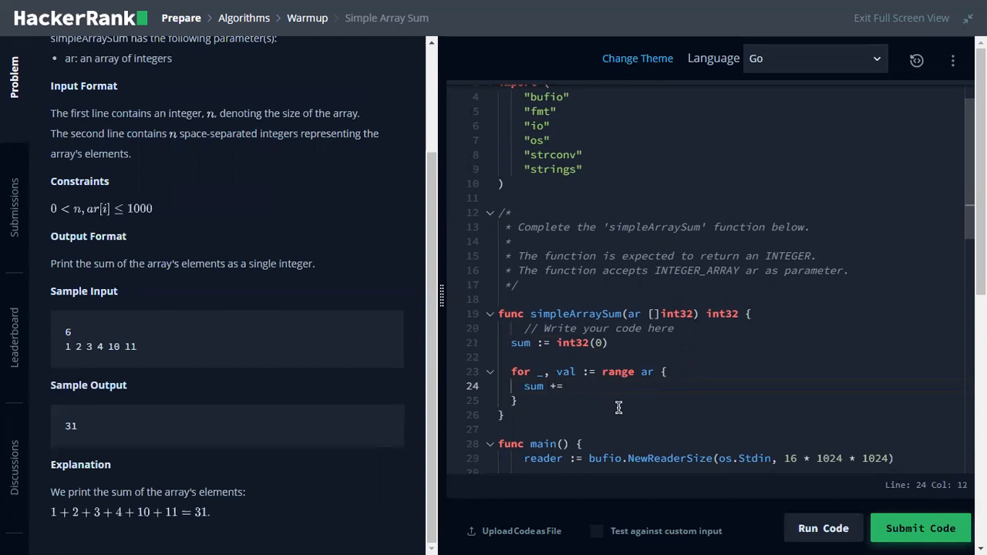
text(val)
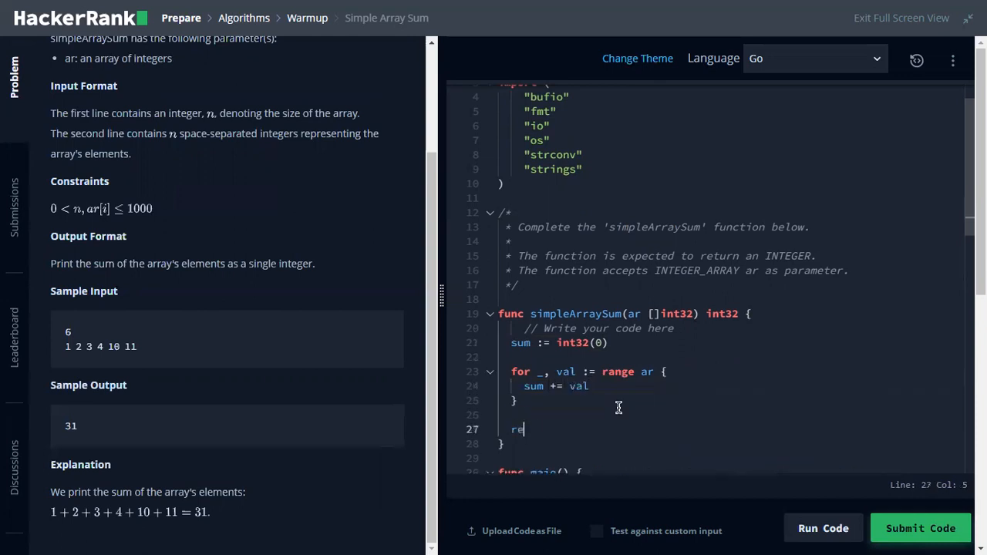
text(turn sum)
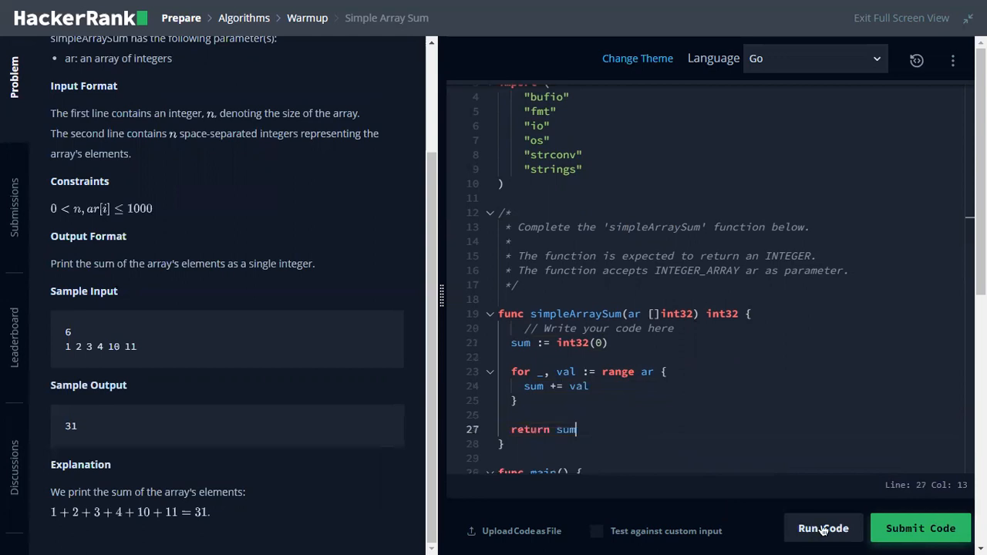
Run Simple Array Sum on the sample, submit it, and review test case 0's passing result.
click(824, 527)
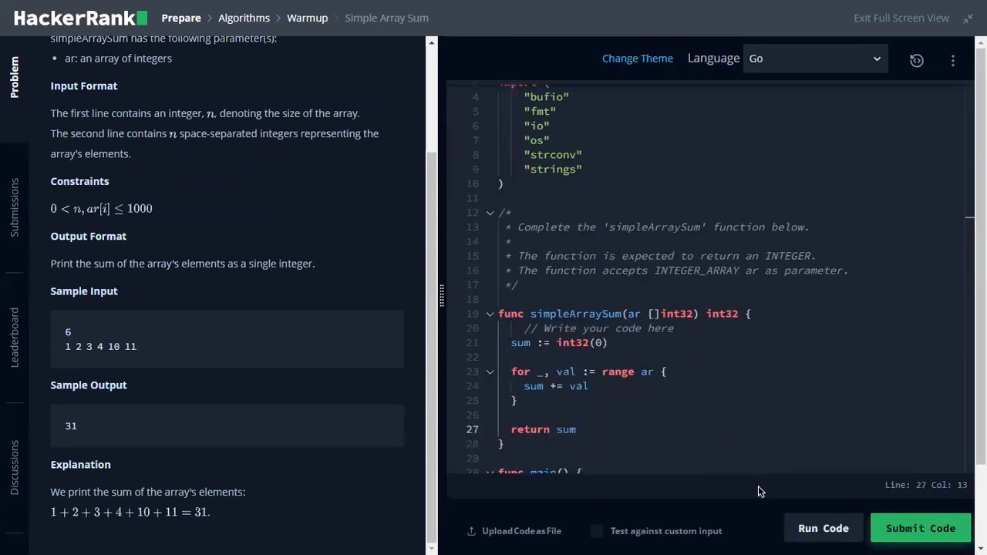
click(823, 527)
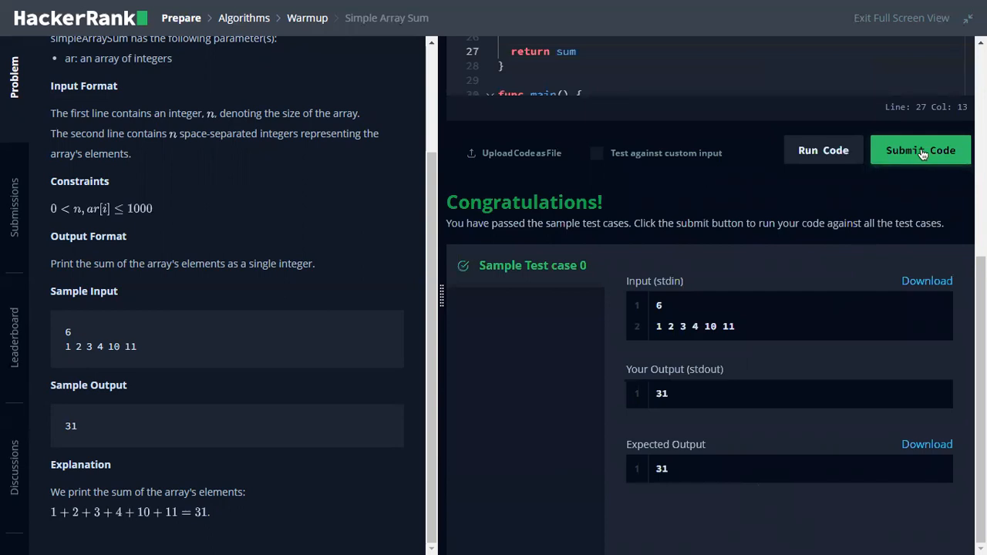
click(921, 150)
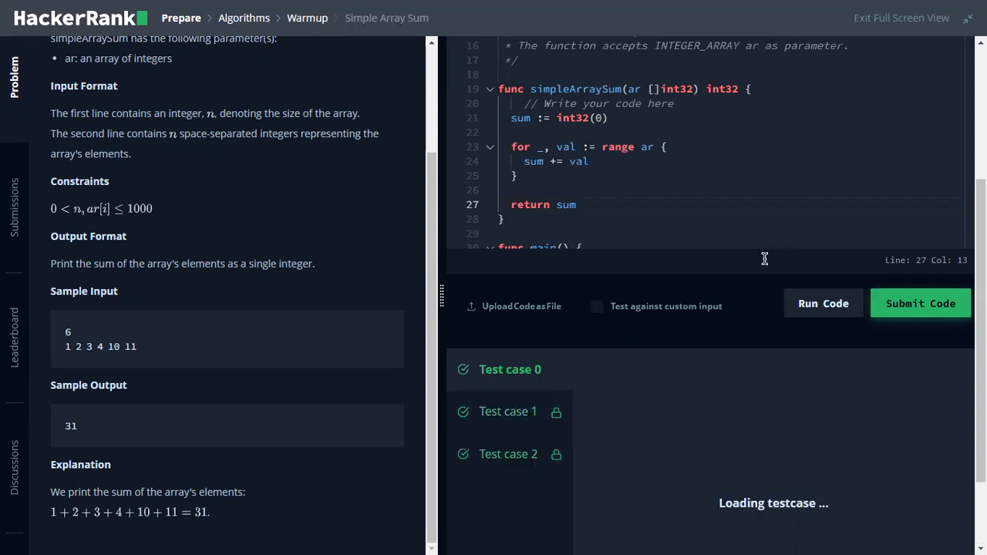
click(823, 302)
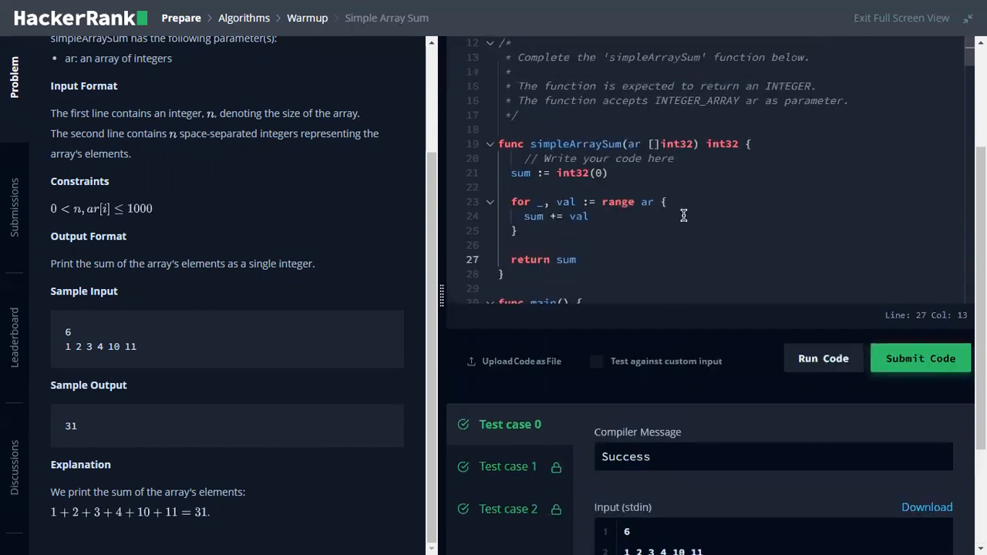
click(919, 358)
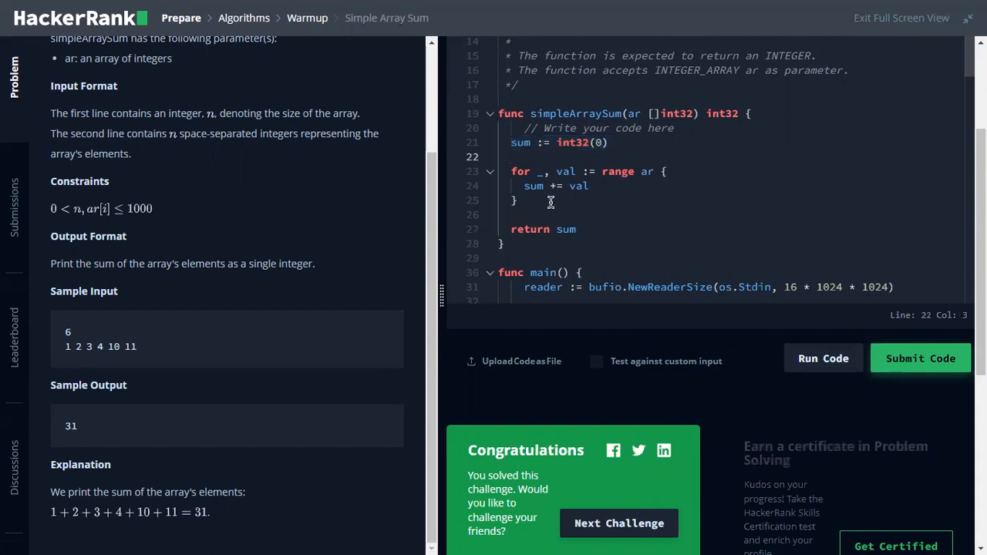
mouse_move(518, 175)
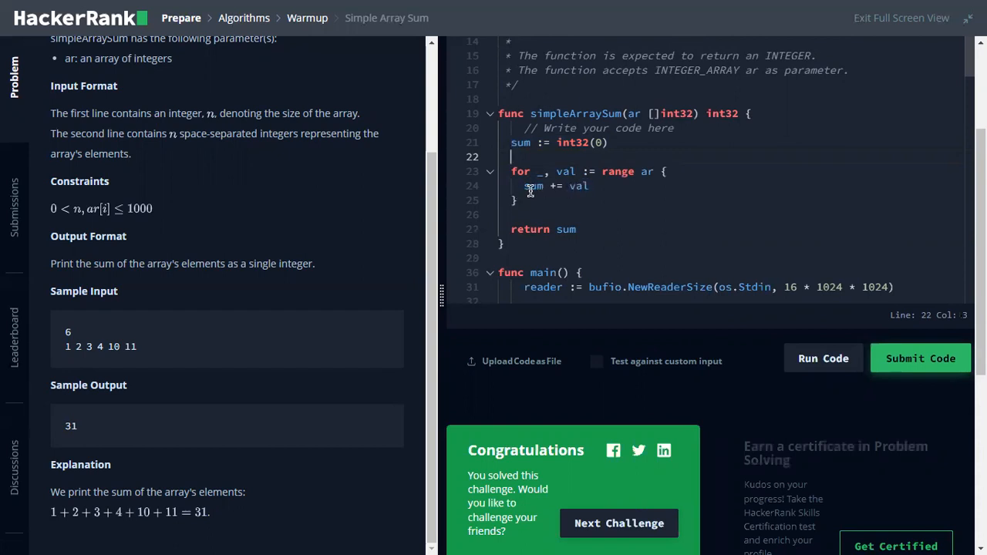
mouse_move(530, 194)
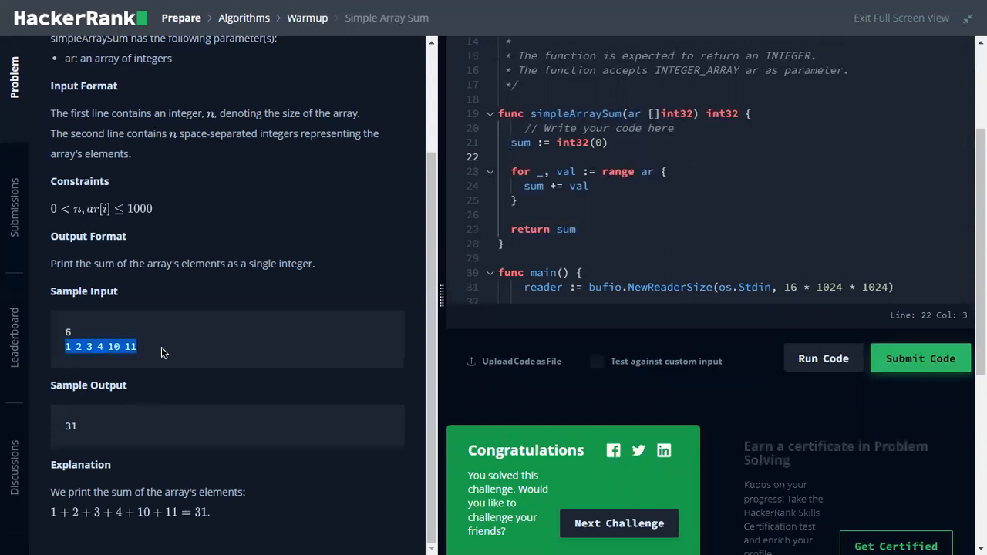
mouse_move(46, 361)
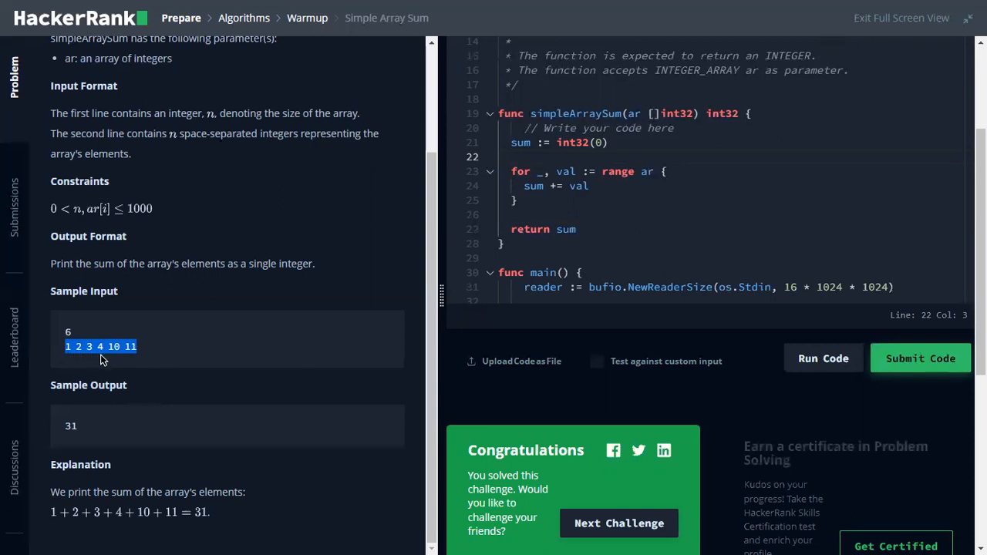
mouse_move(129, 358)
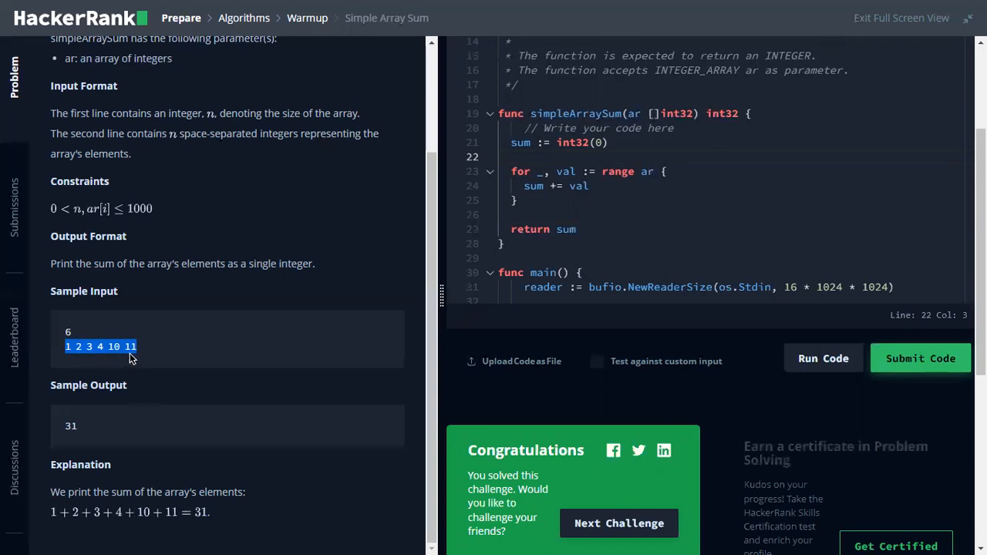
mouse_move(117, 385)
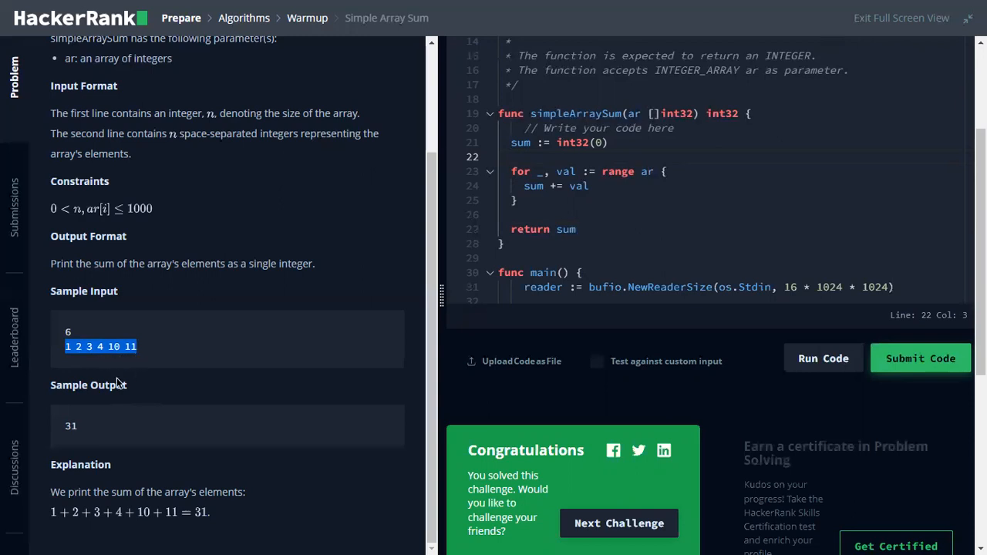